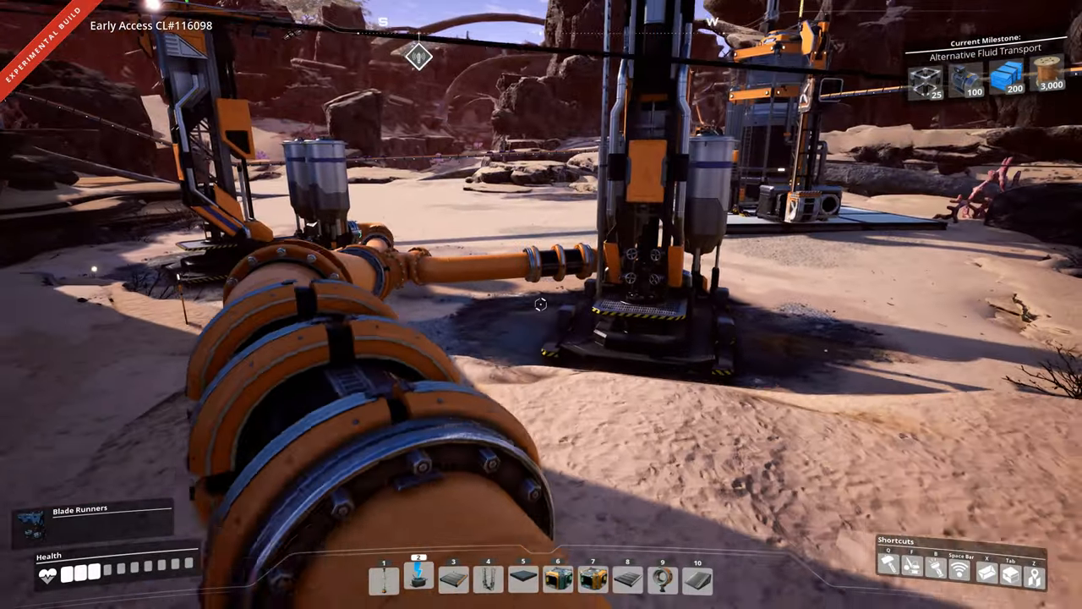
Inspect the oil extractor, plastic refinery and residual fuel refinery details panels
left_click(638, 318)
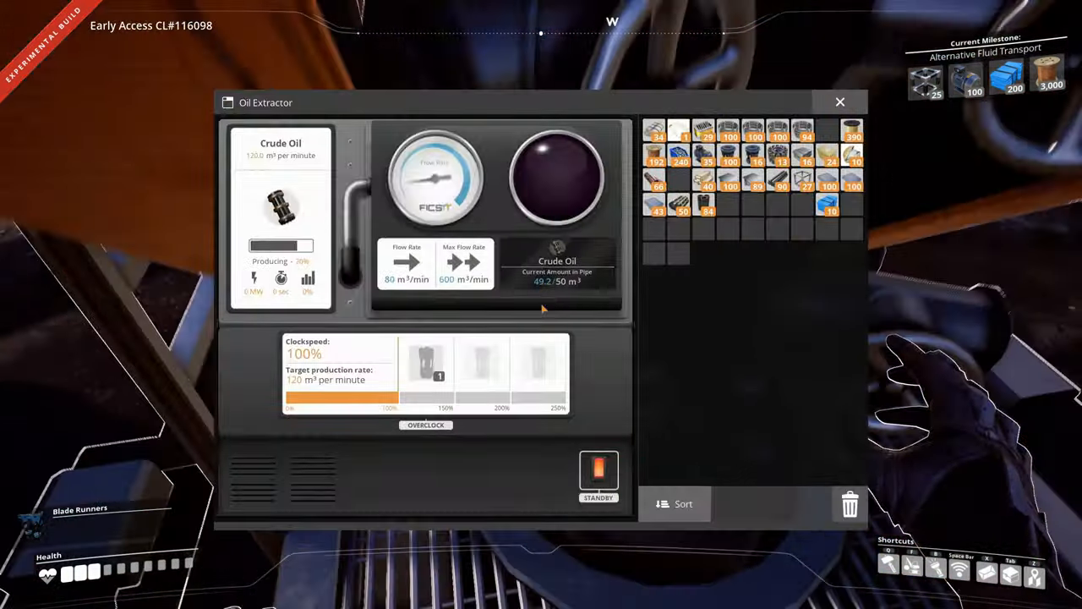
left_click(839, 102)
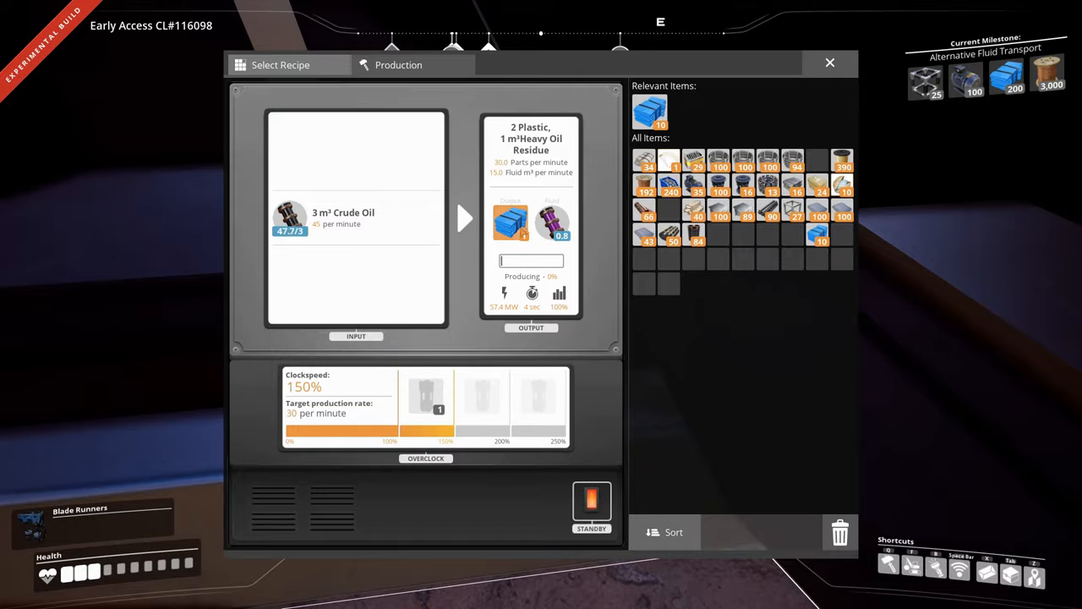
left_click(830, 63)
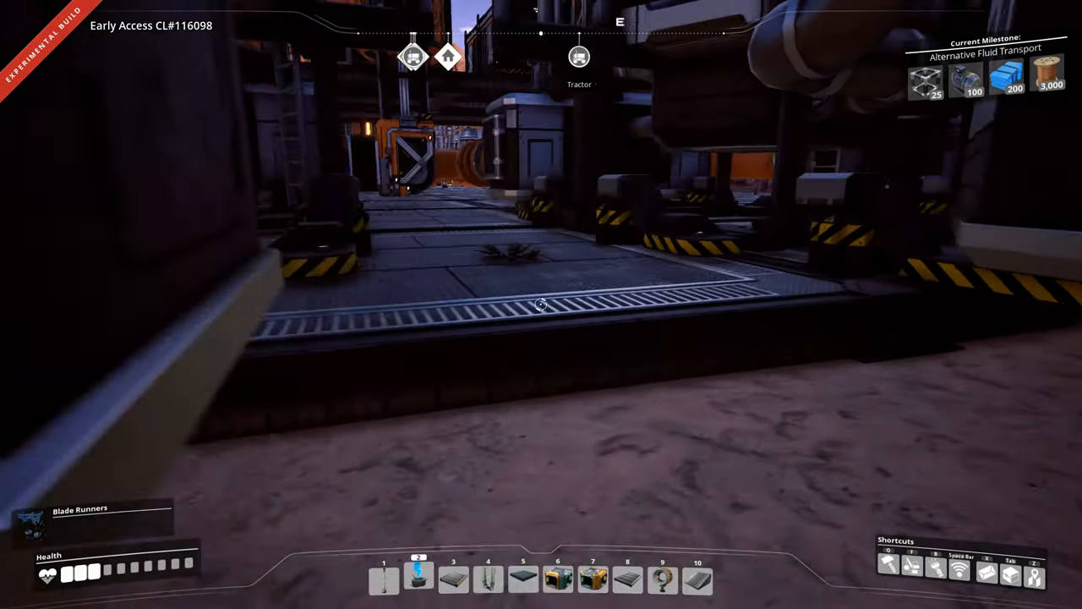
mouse_move(541, 304)
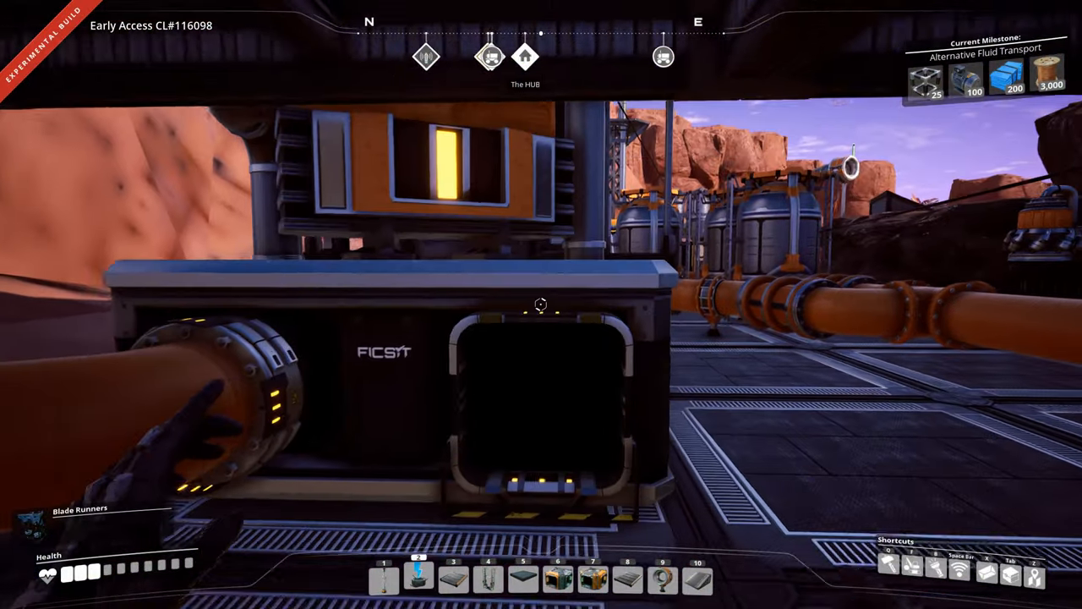
left_click(541, 305)
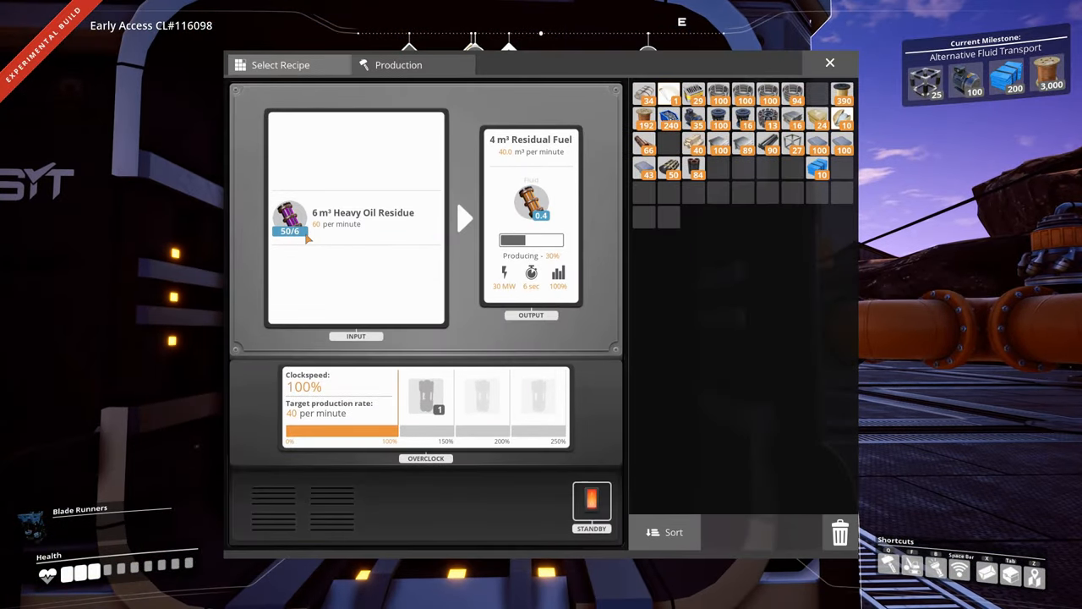
left_click(830, 62)
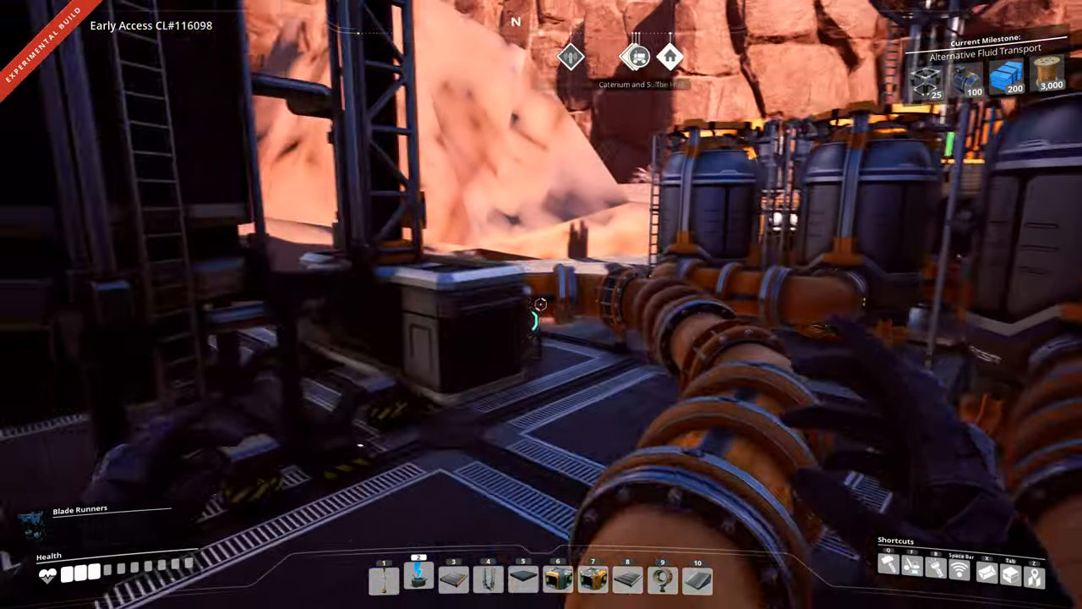
mouse_move(542, 304)
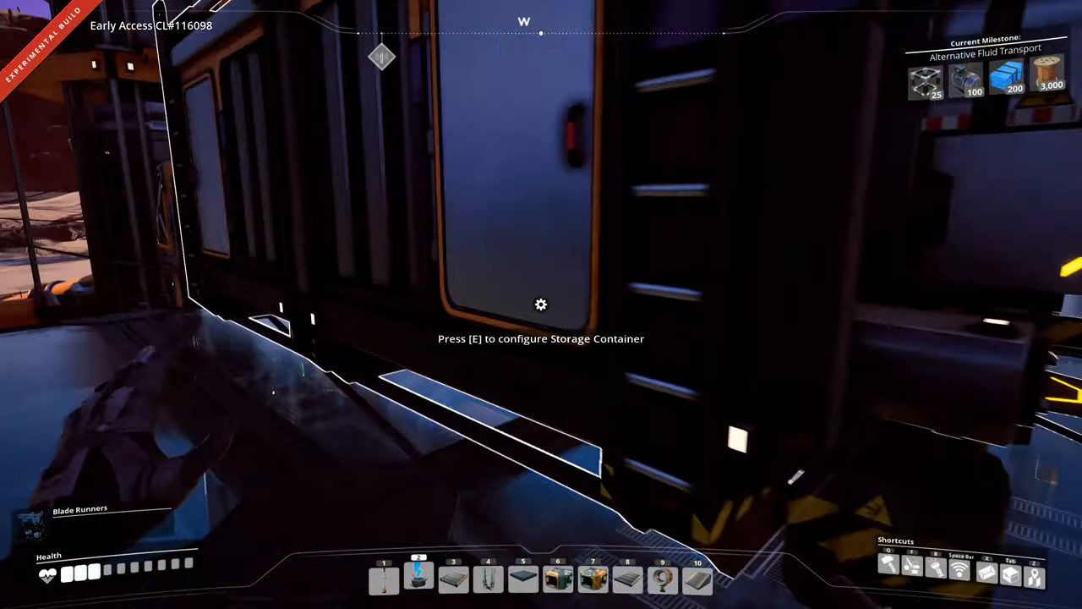
View the AWESOME Sink coupon panel, then check the fuel generator's power details
key("e")
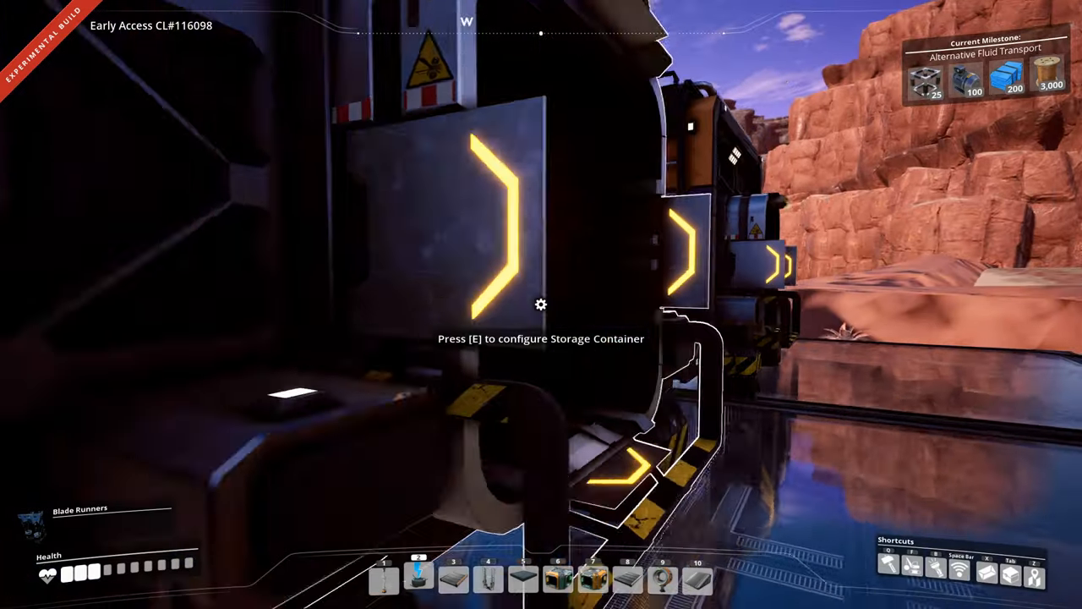
key("e")
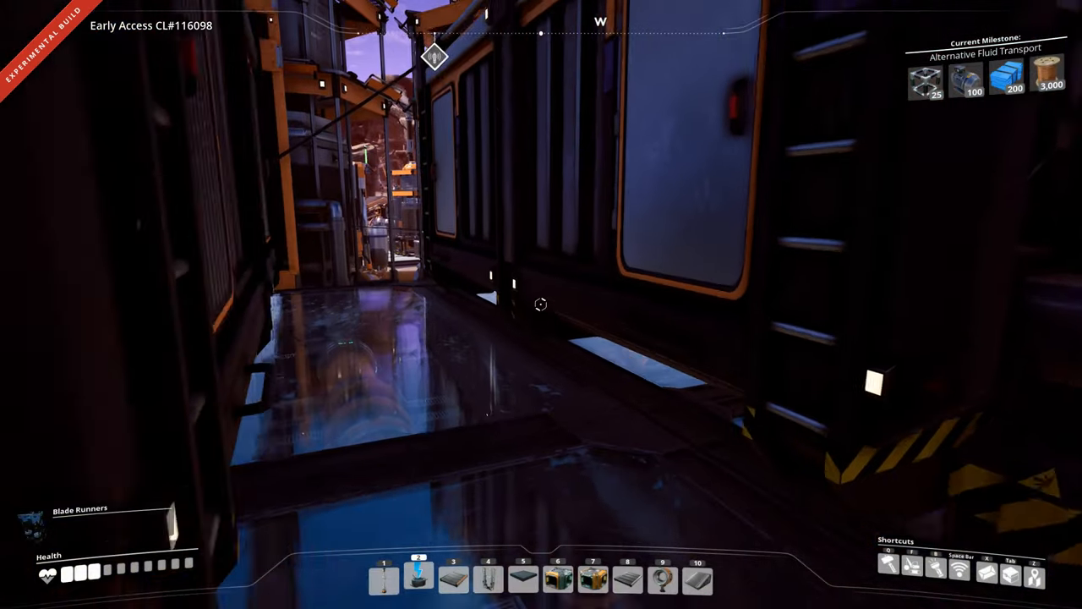
mouse_move(542, 305)
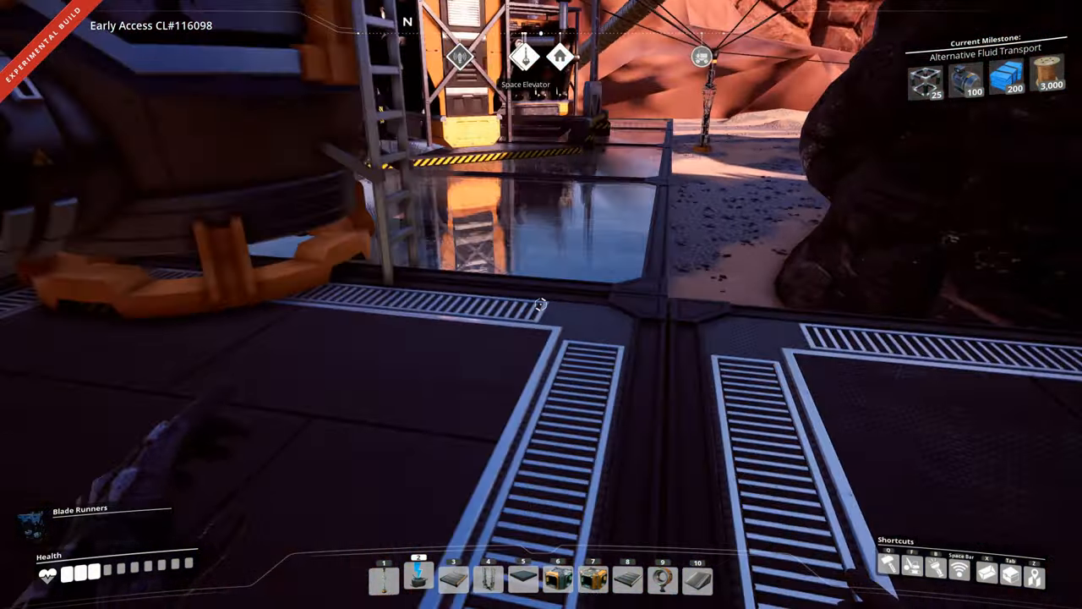
left_click(541, 304)
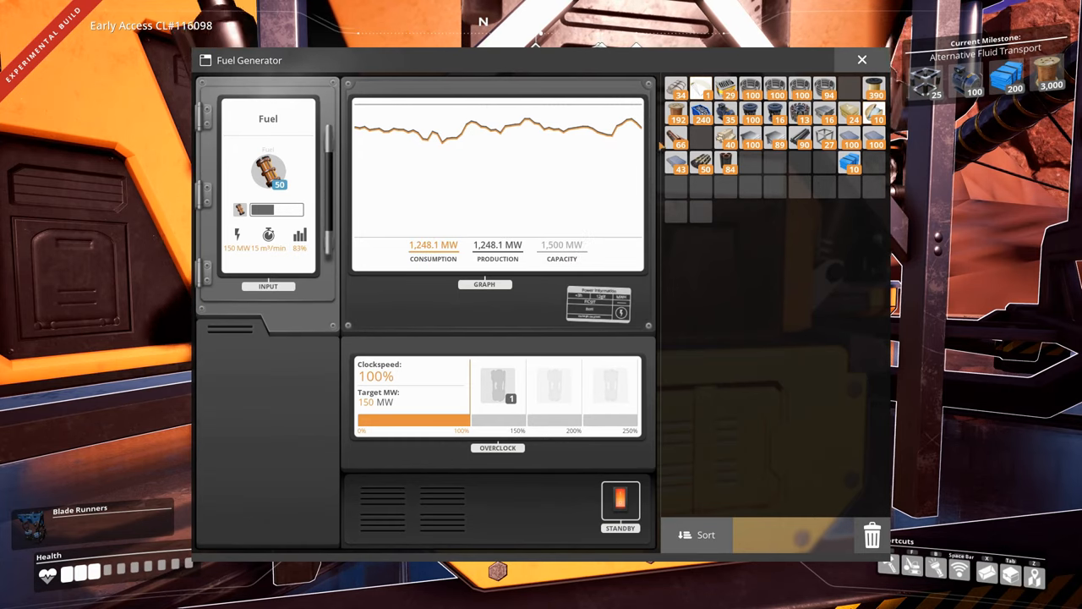
mouse_move(660, 145)
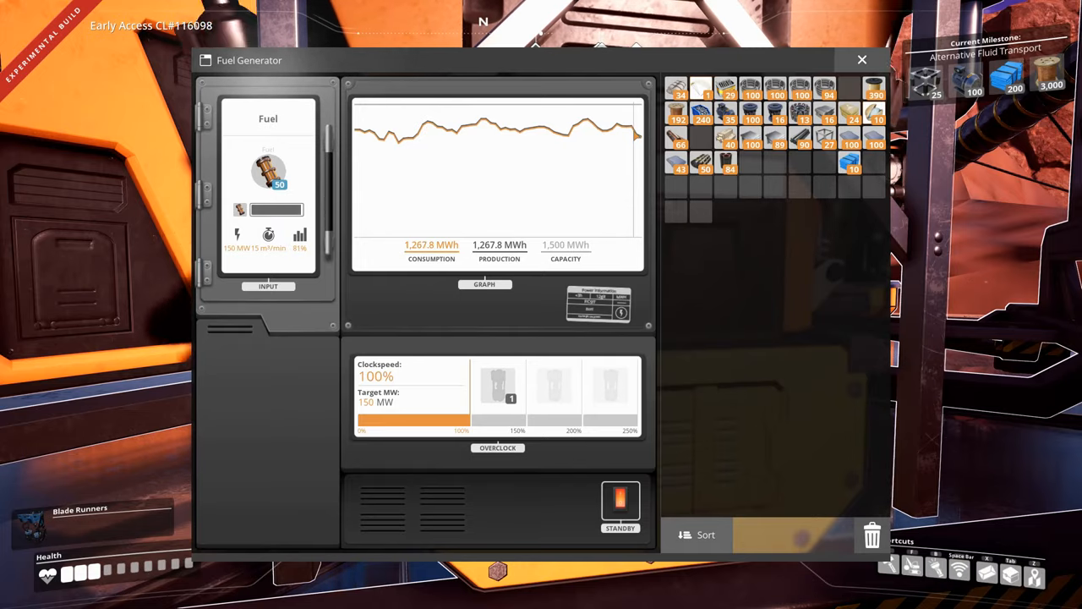
left_click(862, 60)
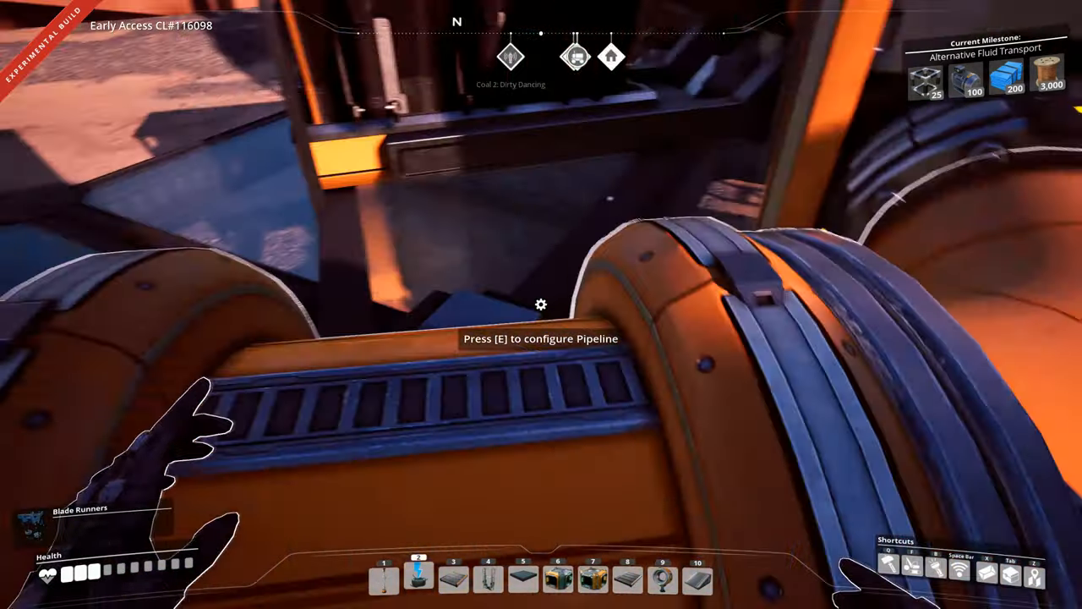
mouse_move(541, 304)
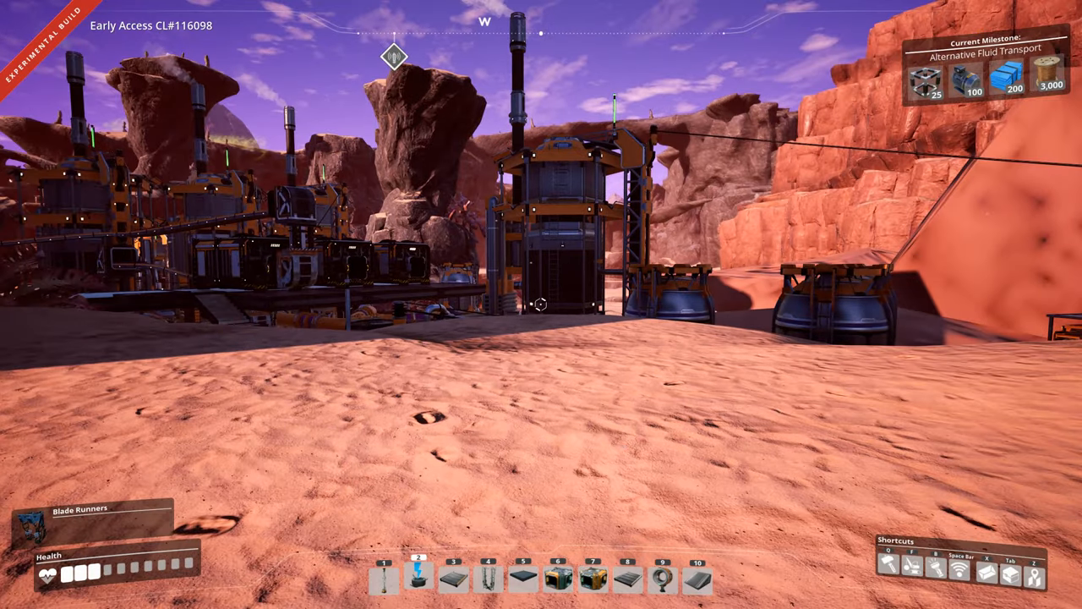
mouse_move(542, 304)
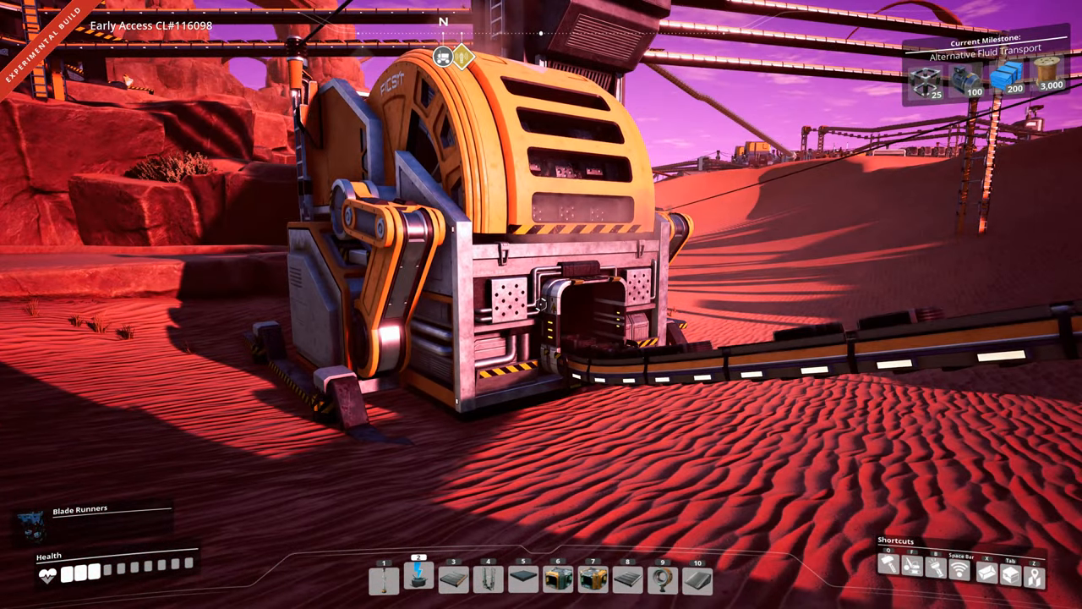
mouse_move(542, 304)
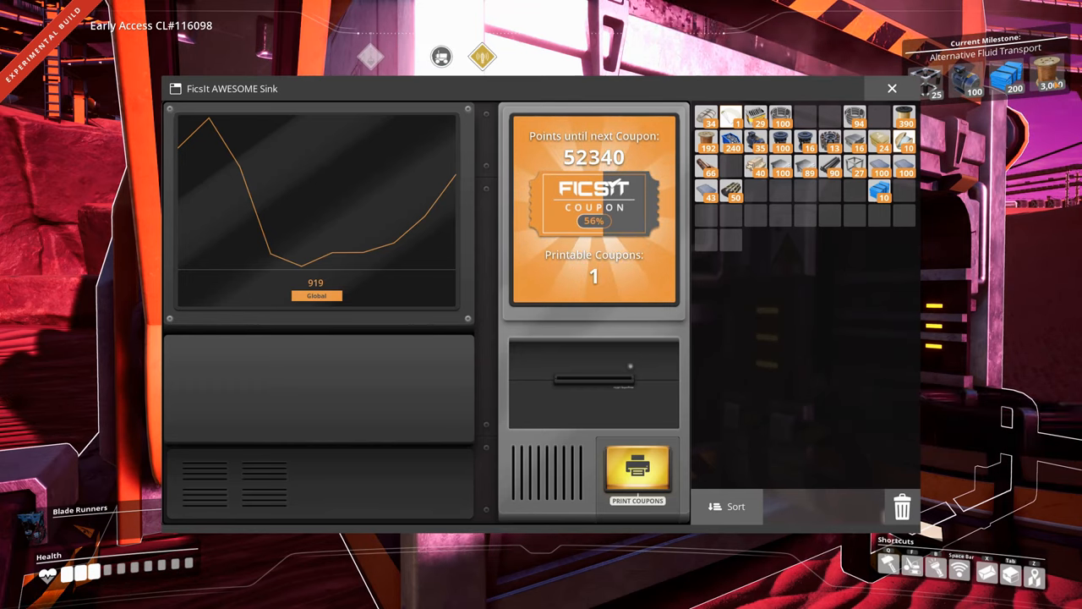
left_click(892, 88)
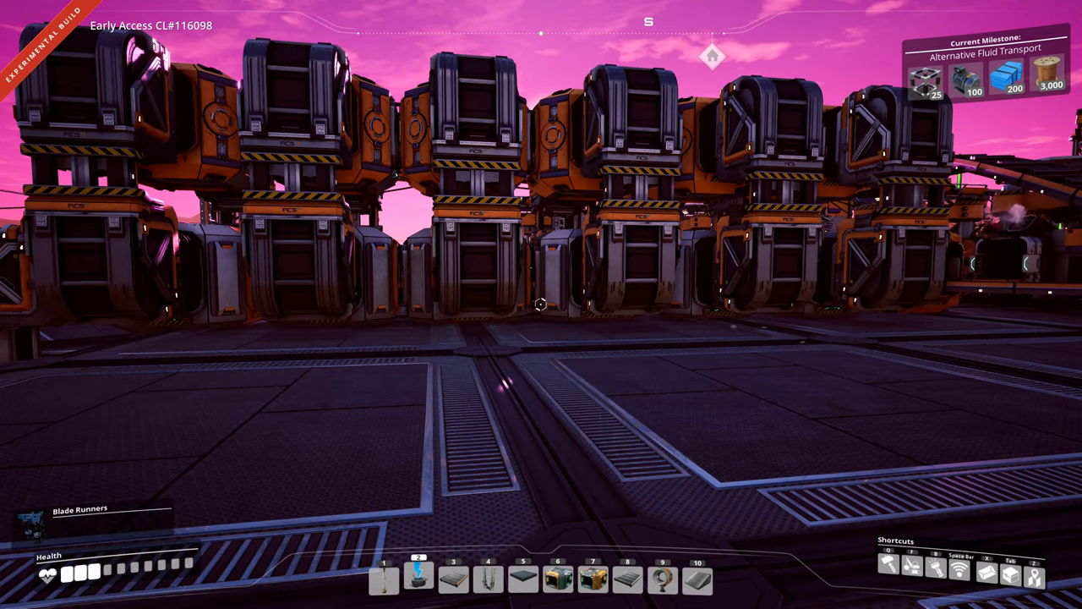
mouse_move(541, 304)
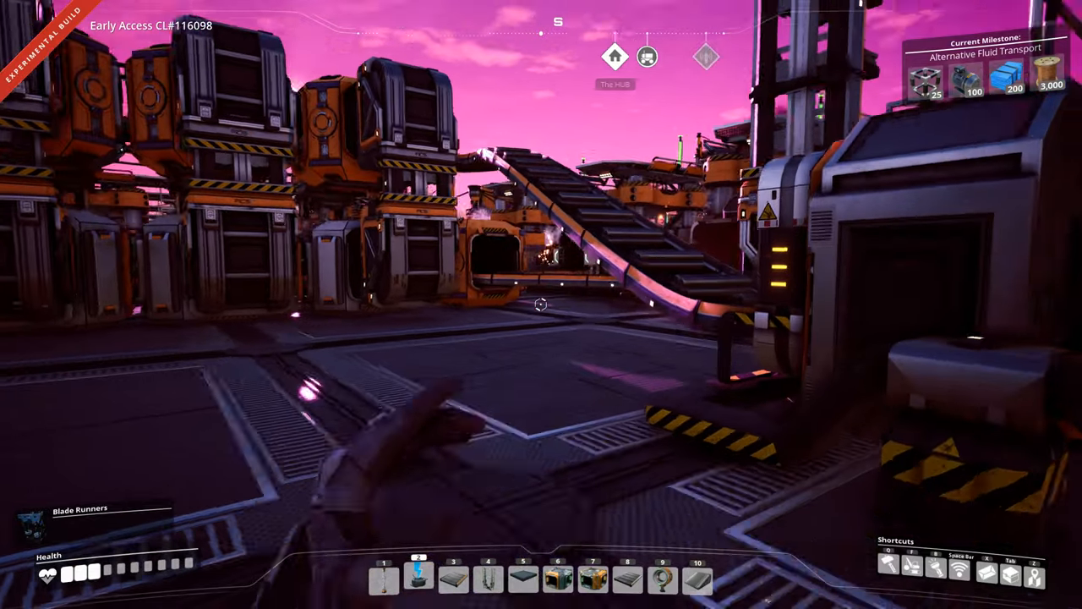
mouse_move(541, 304)
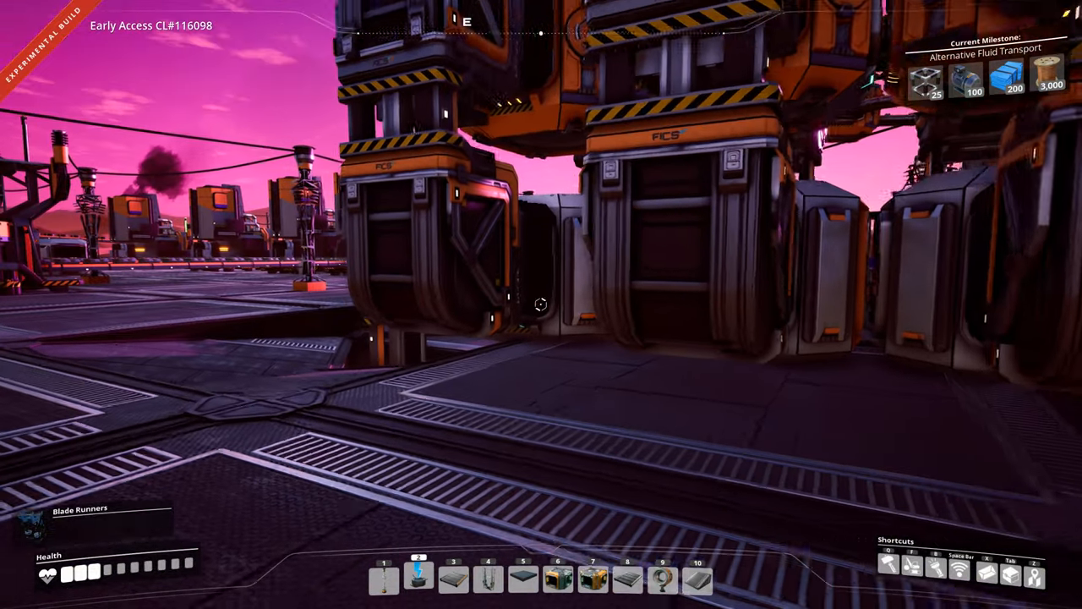
mouse_move(541, 305)
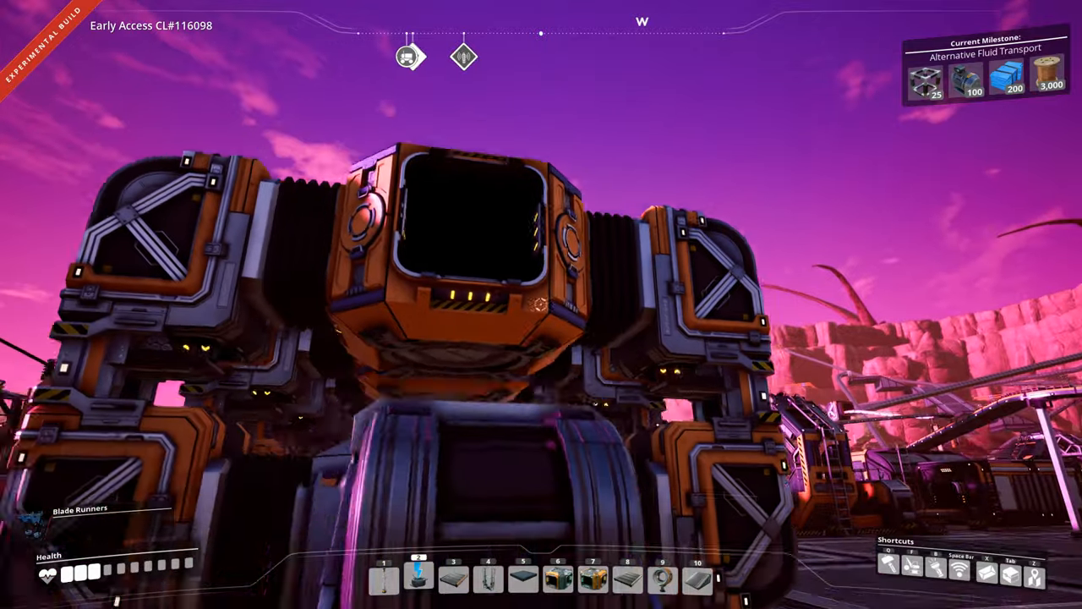
mouse_move(541, 304)
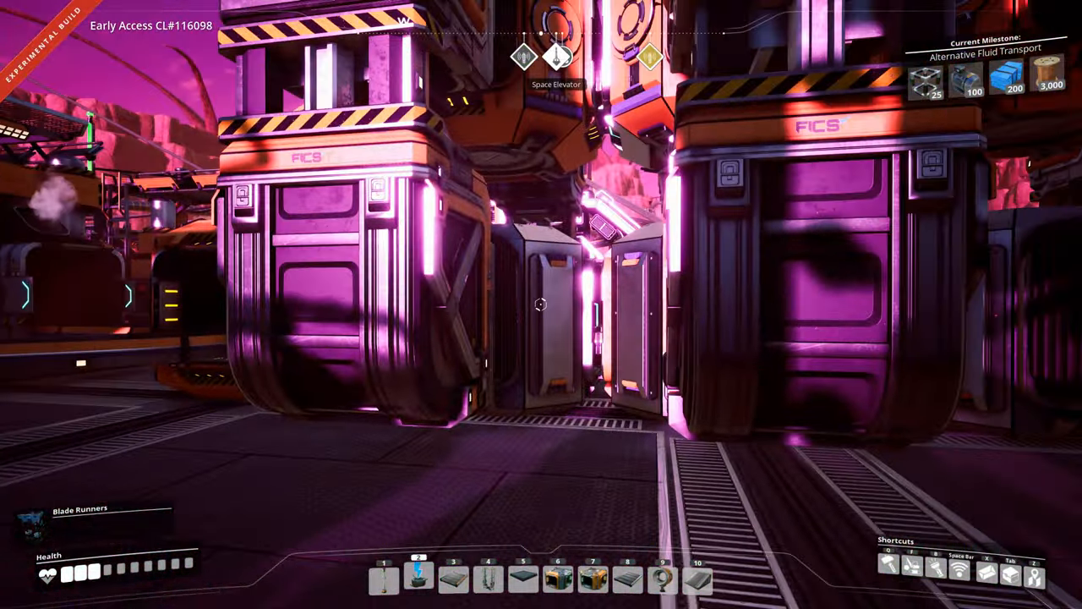
mouse_move(541, 304)
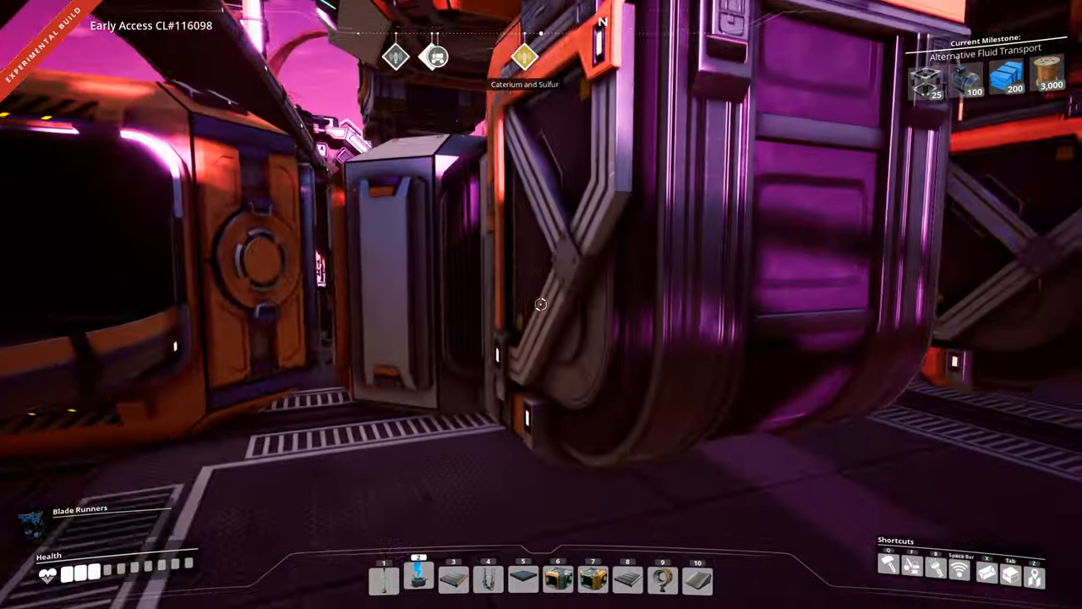
mouse_move(541, 304)
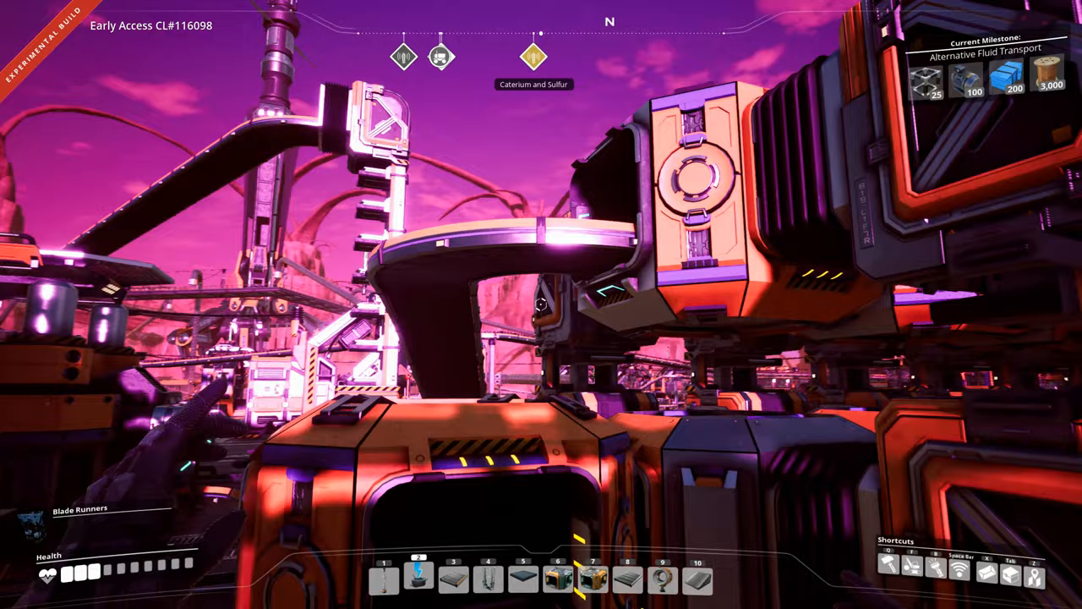
mouse_move(541, 304)
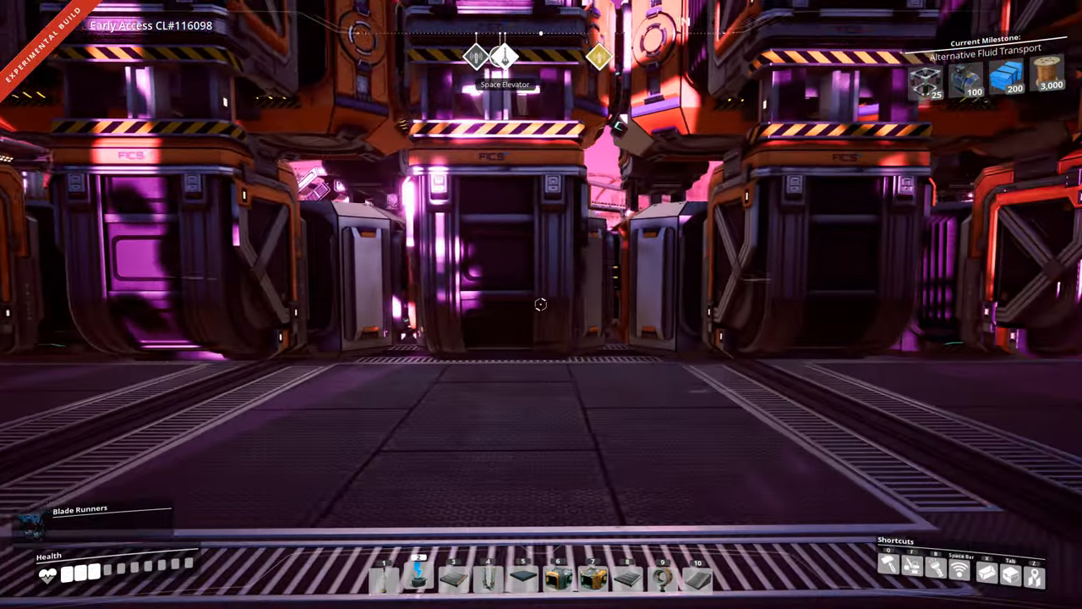
mouse_move(541, 305)
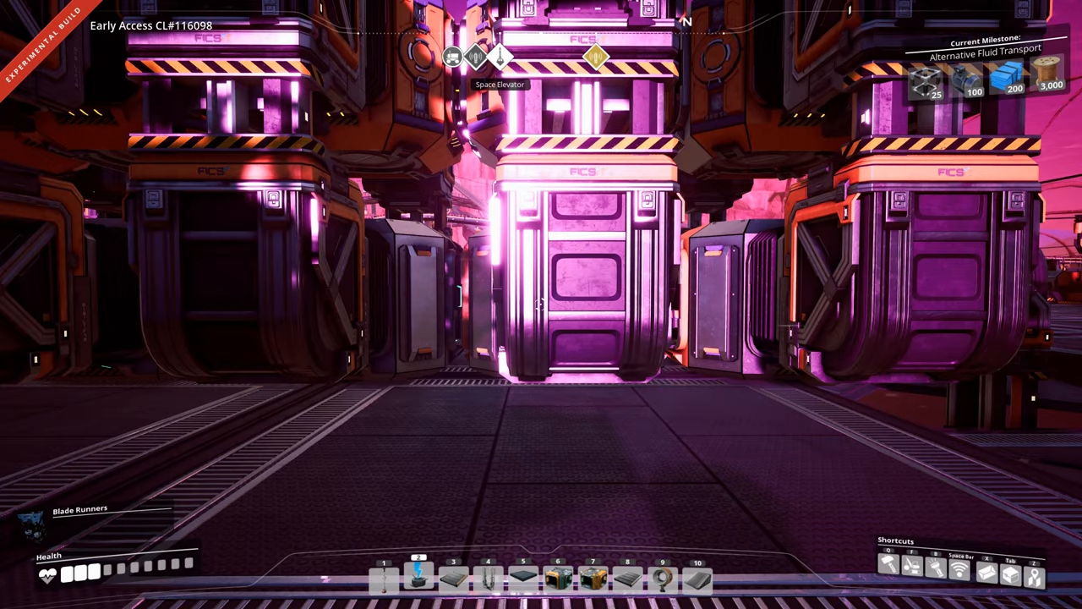
mouse_move(542, 304)
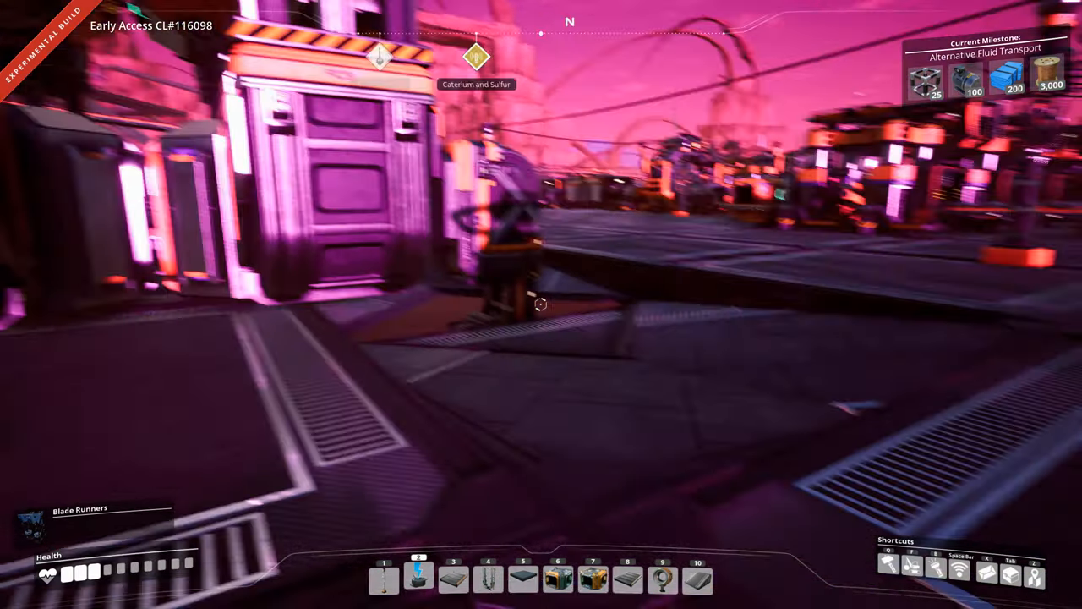
mouse_move(541, 304)
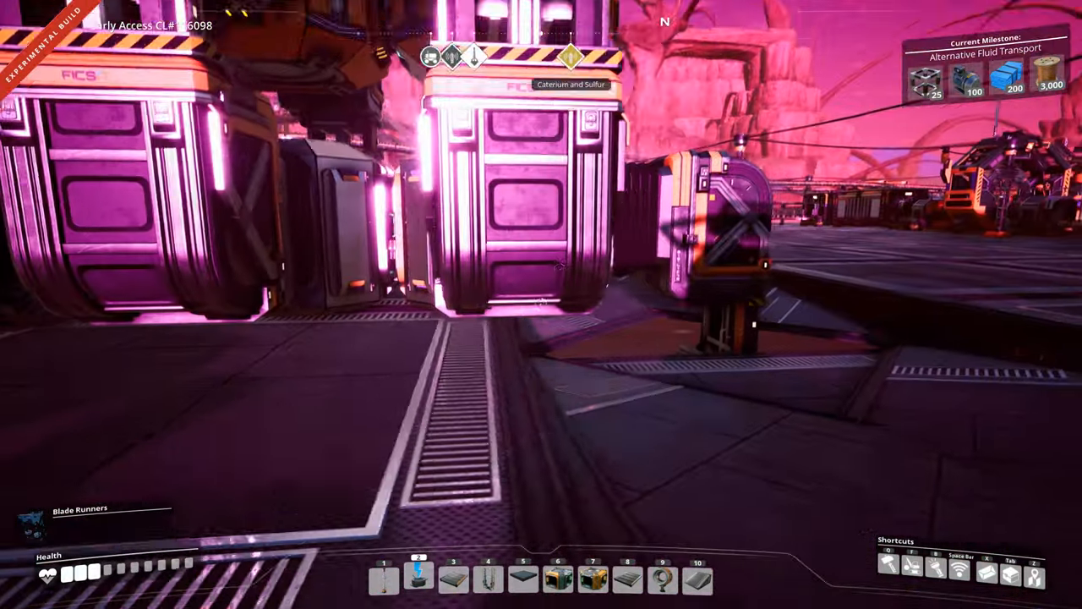
mouse_move(541, 305)
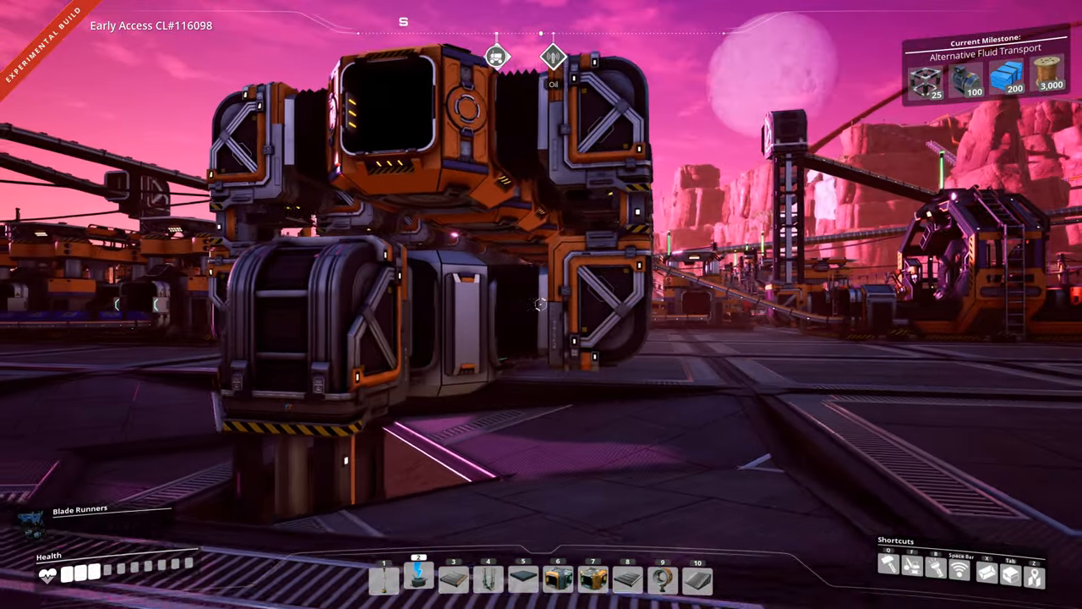
mouse_move(542, 305)
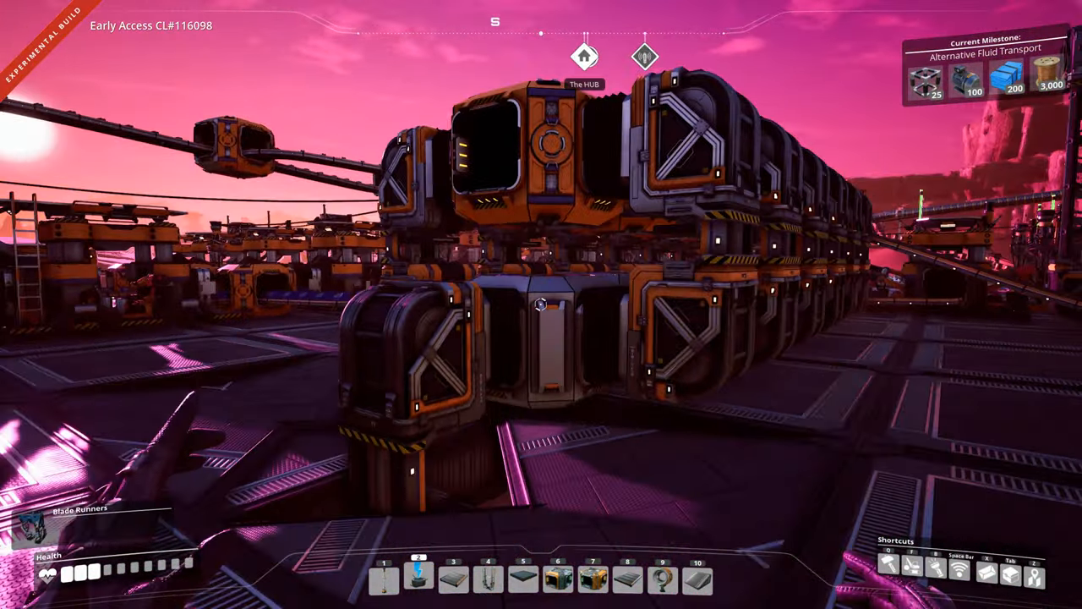
mouse_move(541, 305)
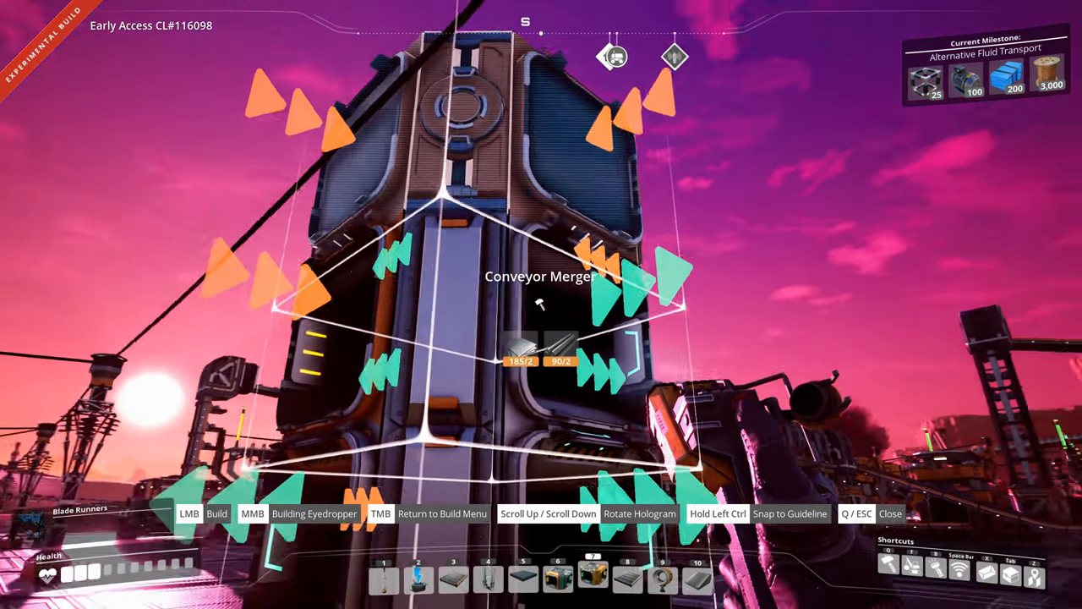
mouse_move(541, 304)
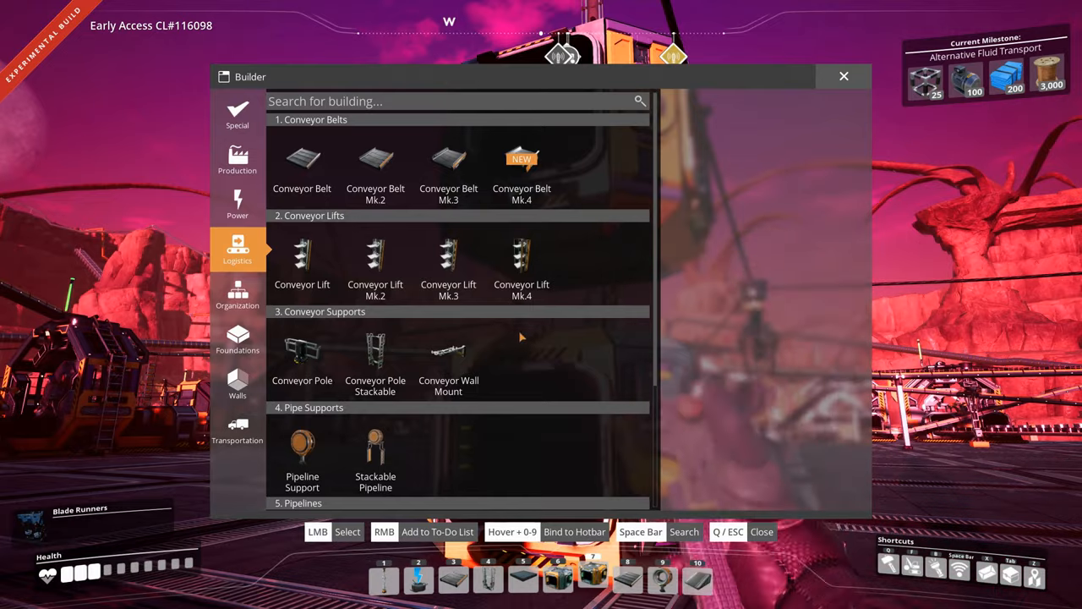
Pick the Conveyor Lift Mk.4 from the catalog to preview its placement
left_click(375, 258)
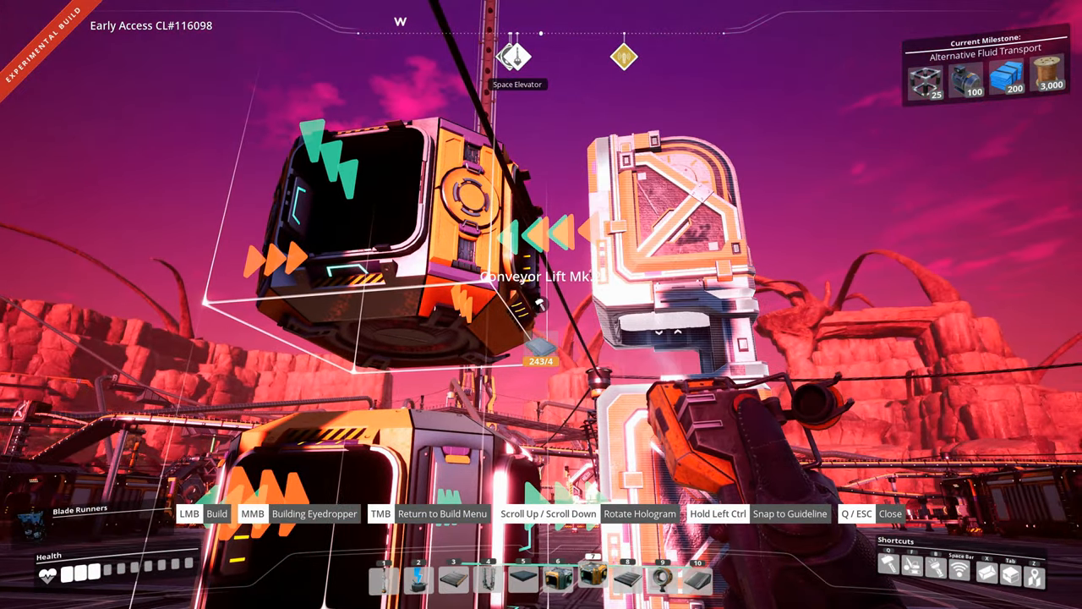
mouse_move(541, 304)
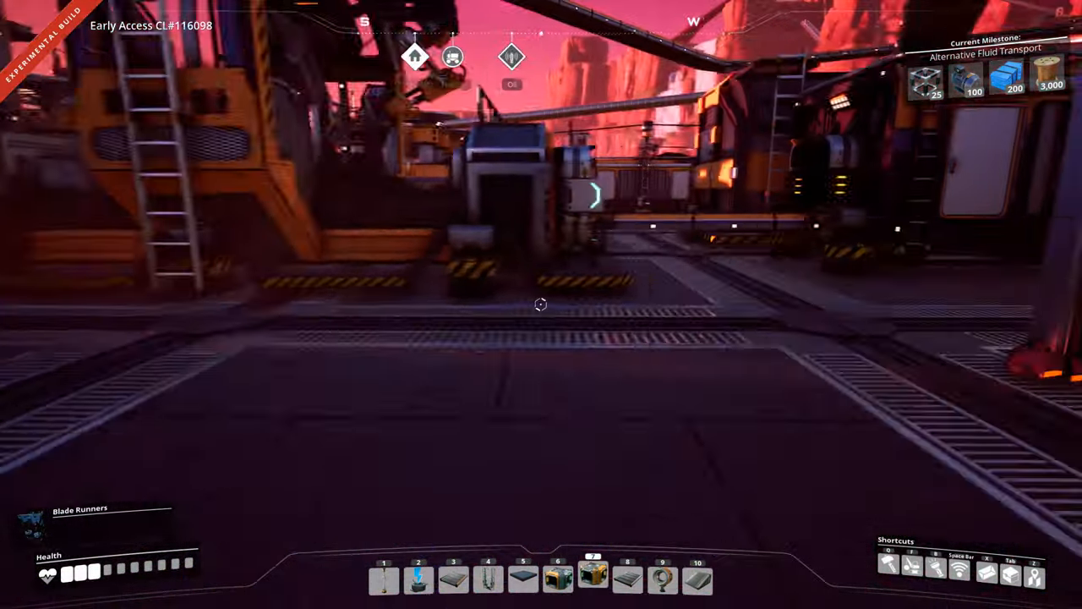
mouse_move(542, 304)
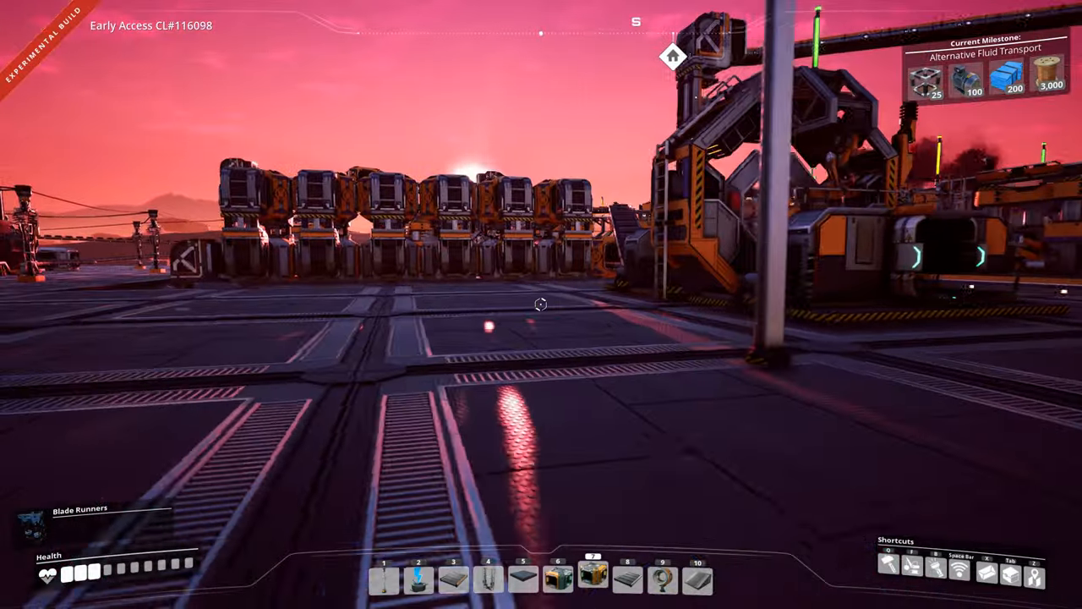
mouse_move(541, 305)
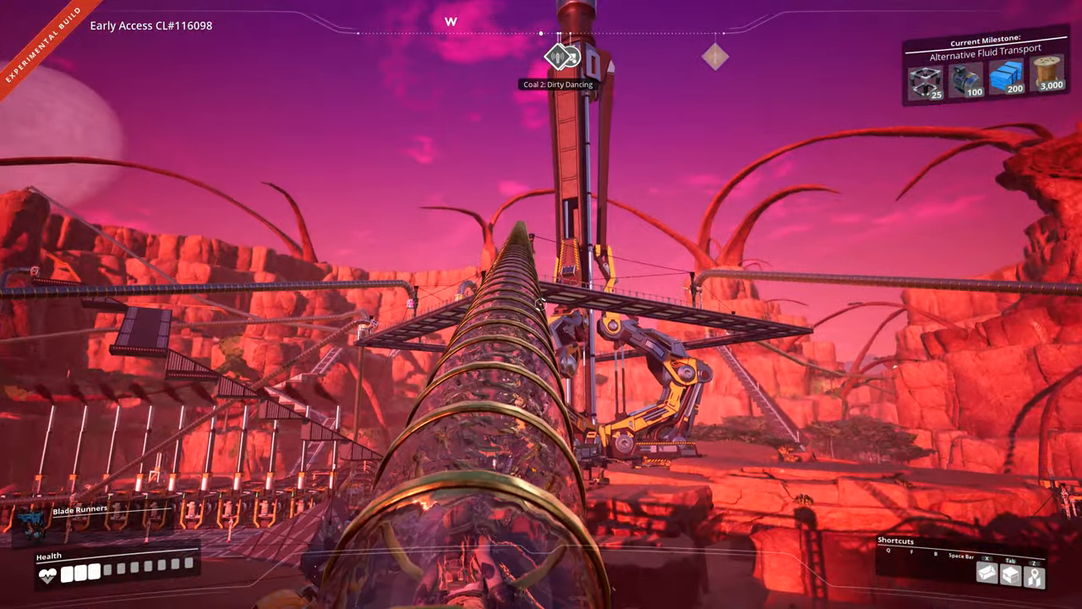
mouse_move(541, 304)
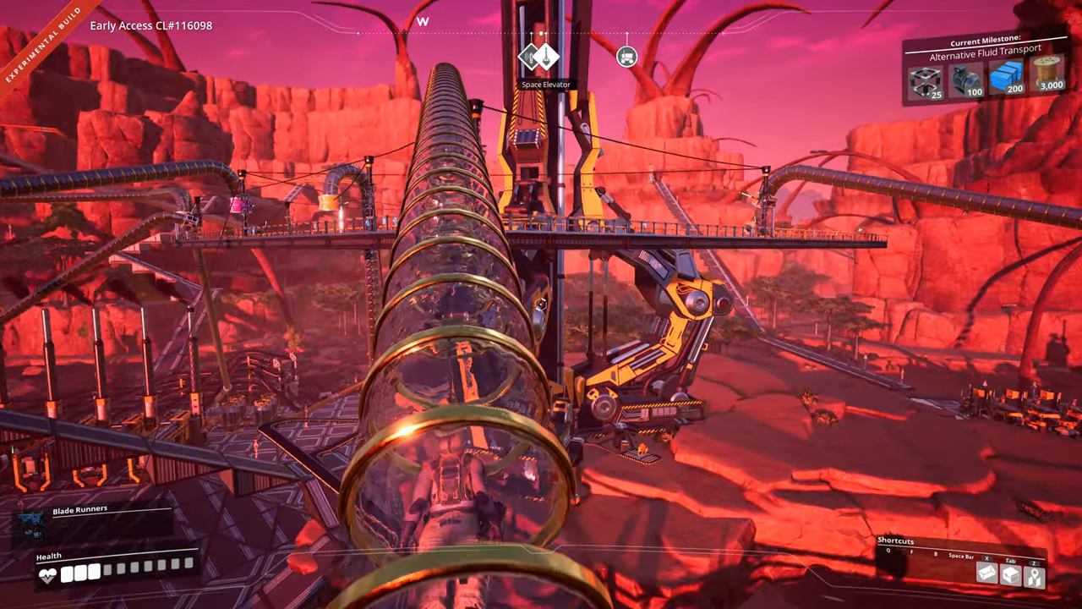
mouse_move(542, 304)
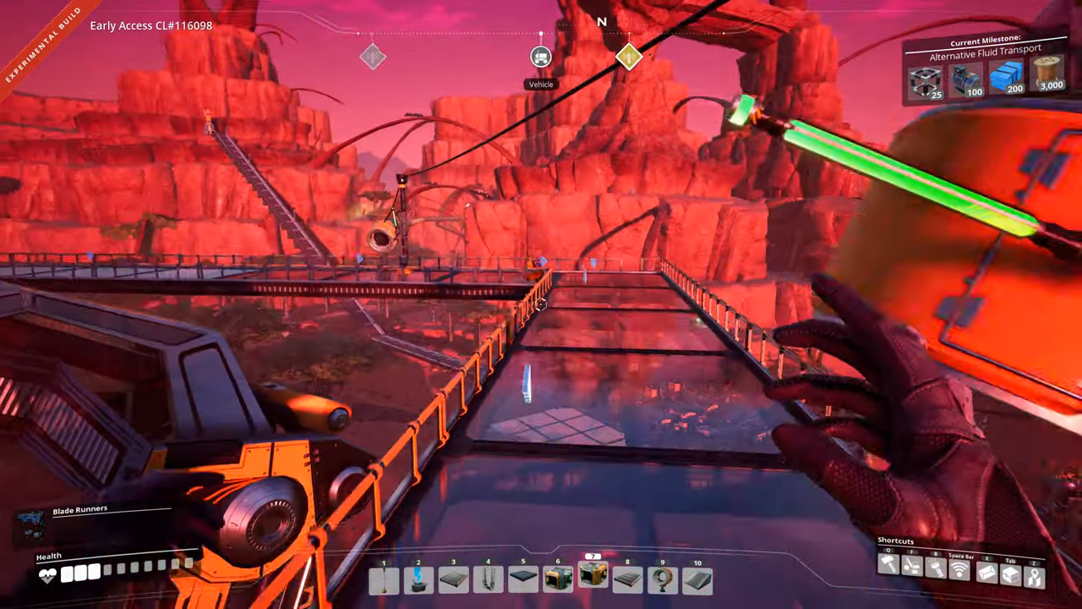
mouse_move(541, 304)
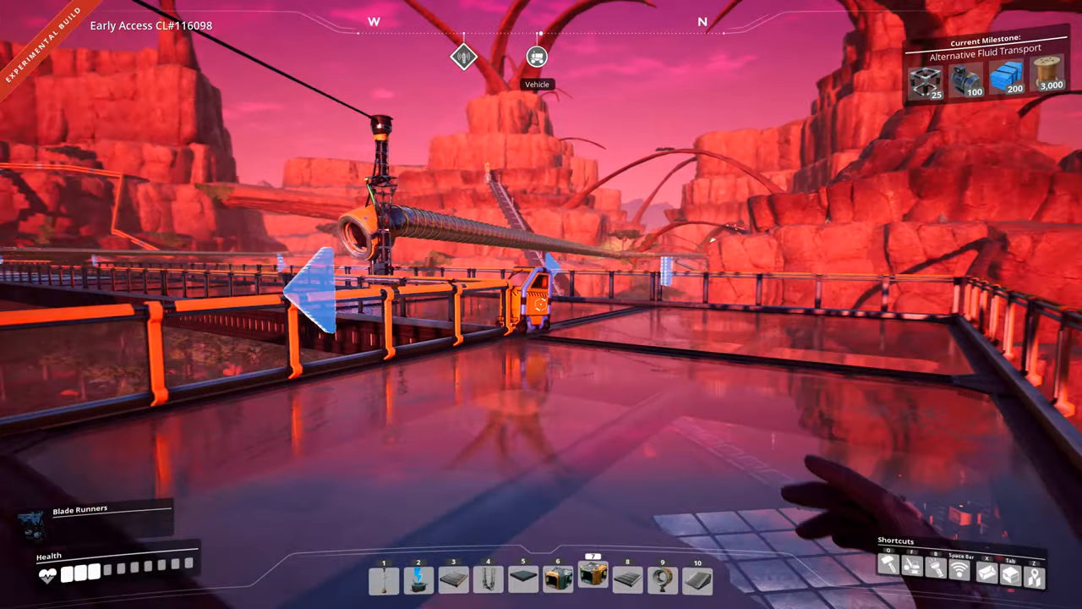
mouse_move(541, 304)
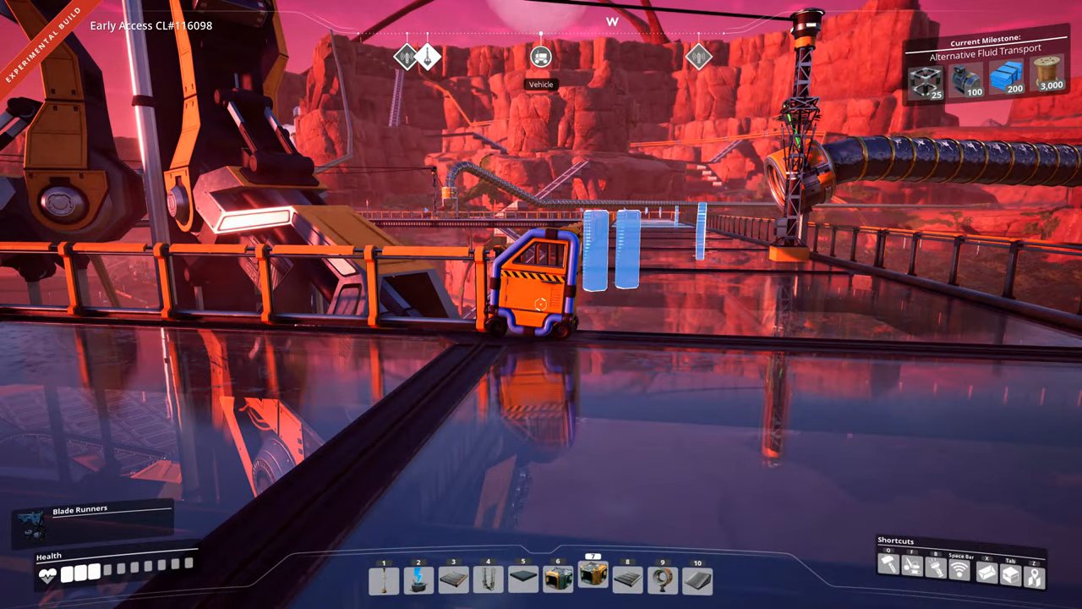